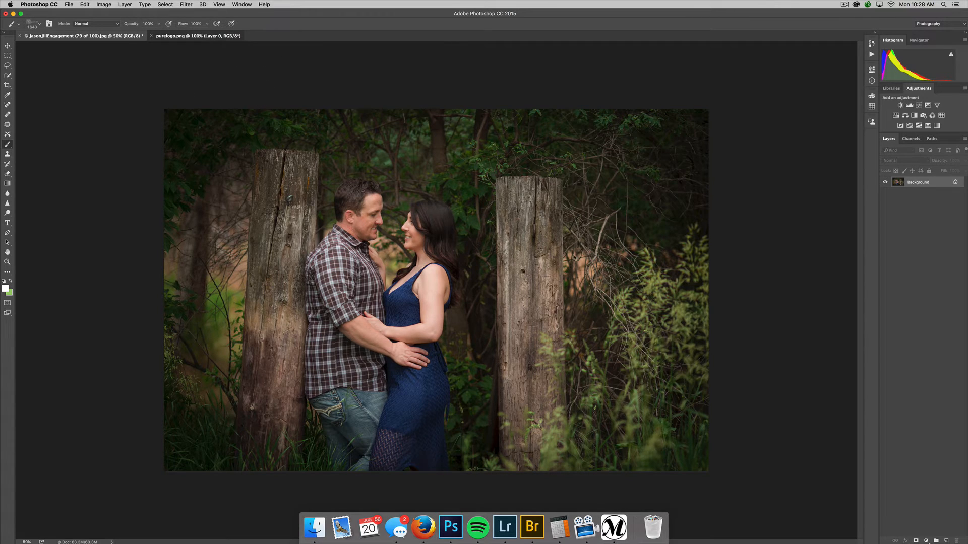
Step: Switch to the purelogo.png document with the green pure logo
left_click(173, 35)
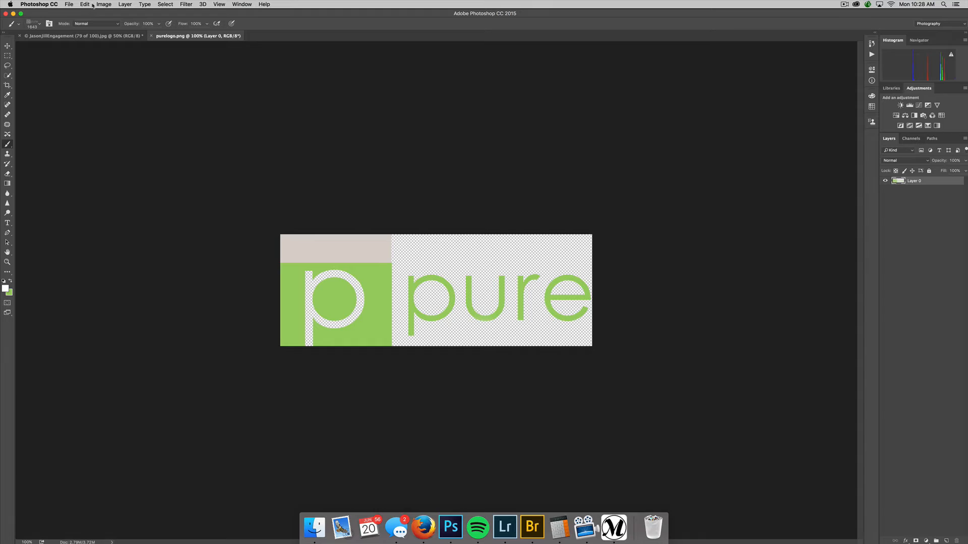
Step: Define the pure logo as a brush preset named 'Pure Logo' via Edit > Define Brush Preset
left_click(85, 5)
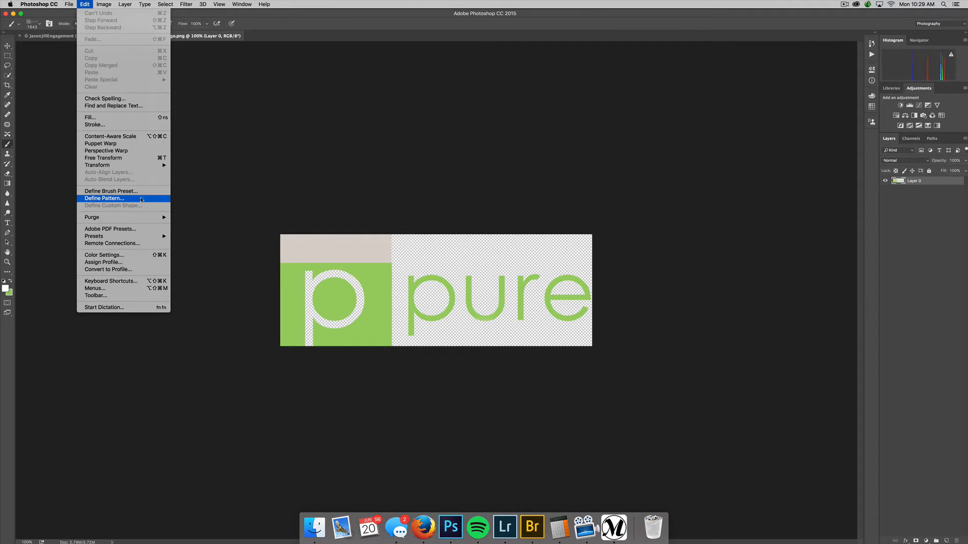
left_click(110, 190)
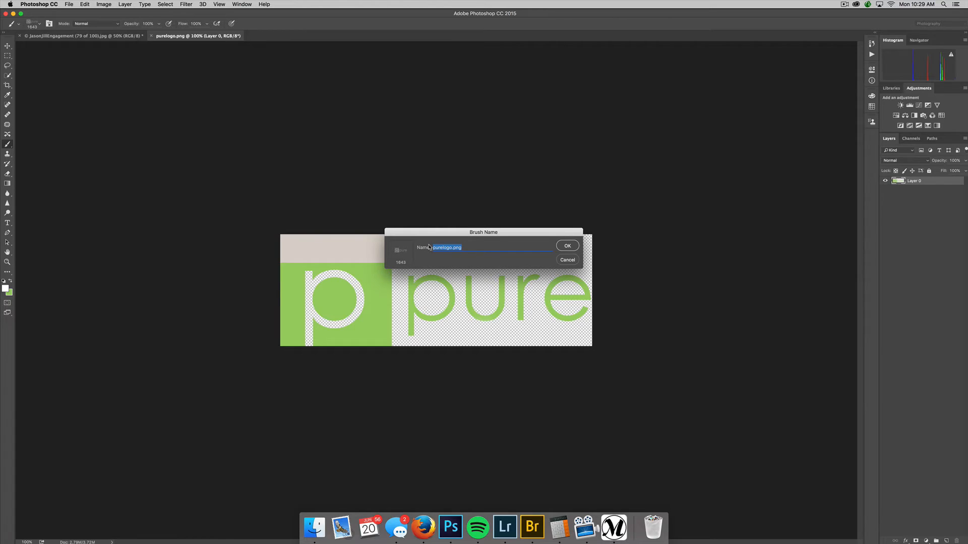
type("PUre")
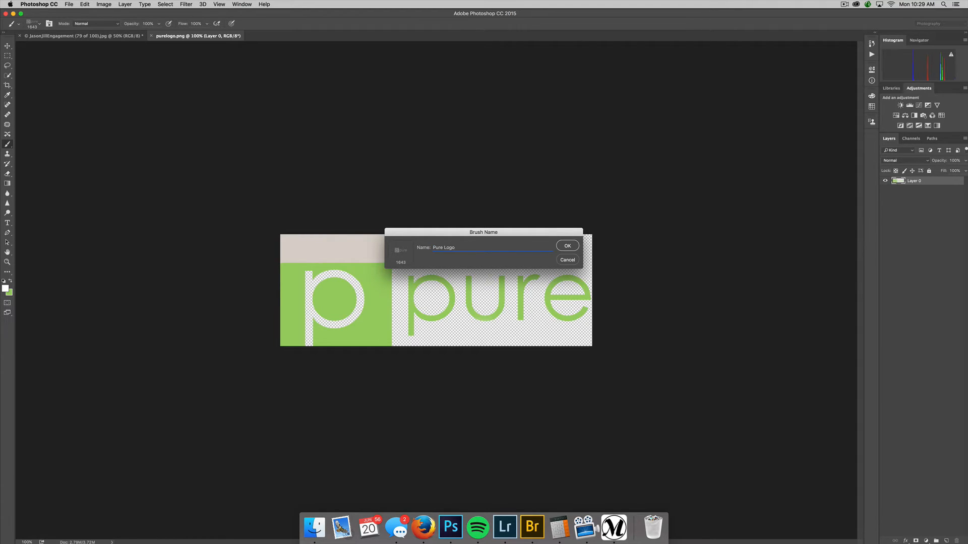
left_click(566, 245)
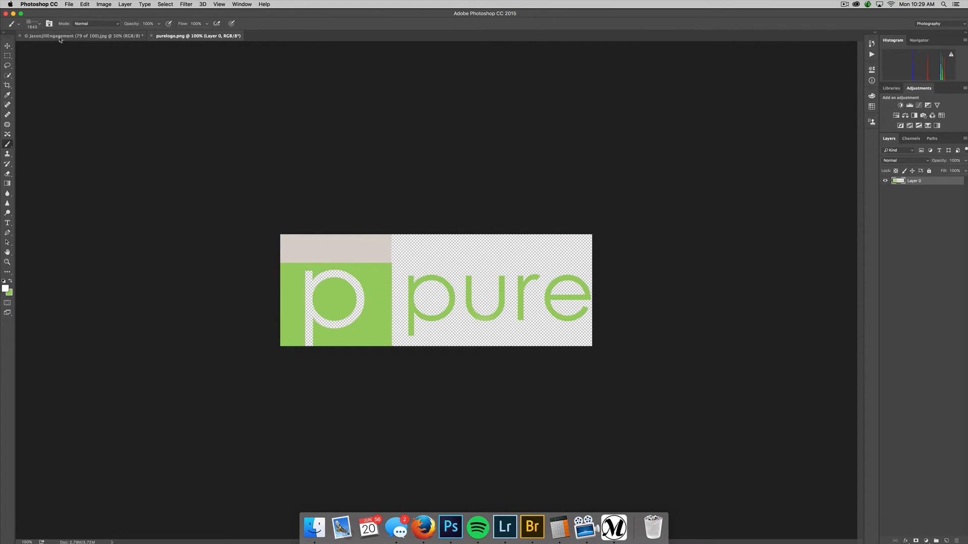
Step: Switch back to the engagement photo and view the Brush Preset picker on its canvas
left_click(80, 35)
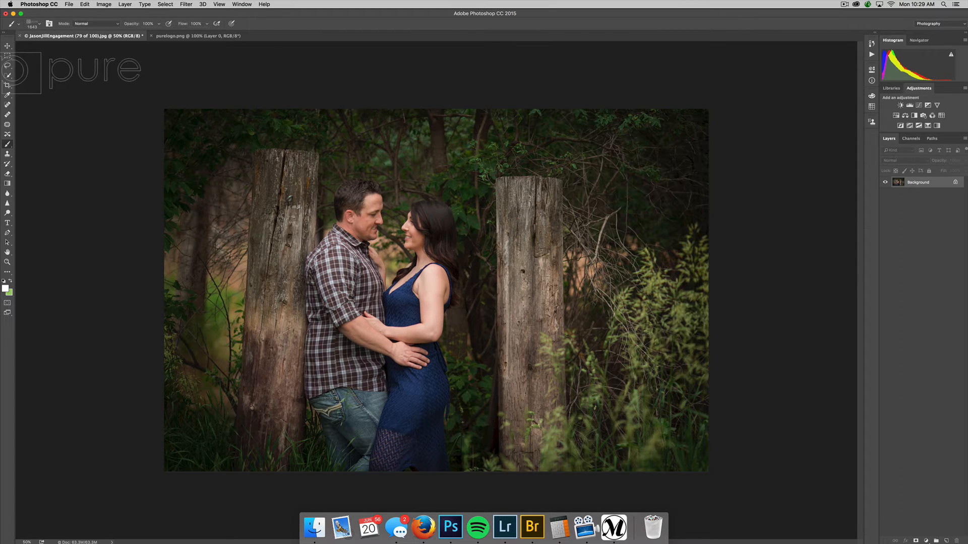
right_click(361, 260)
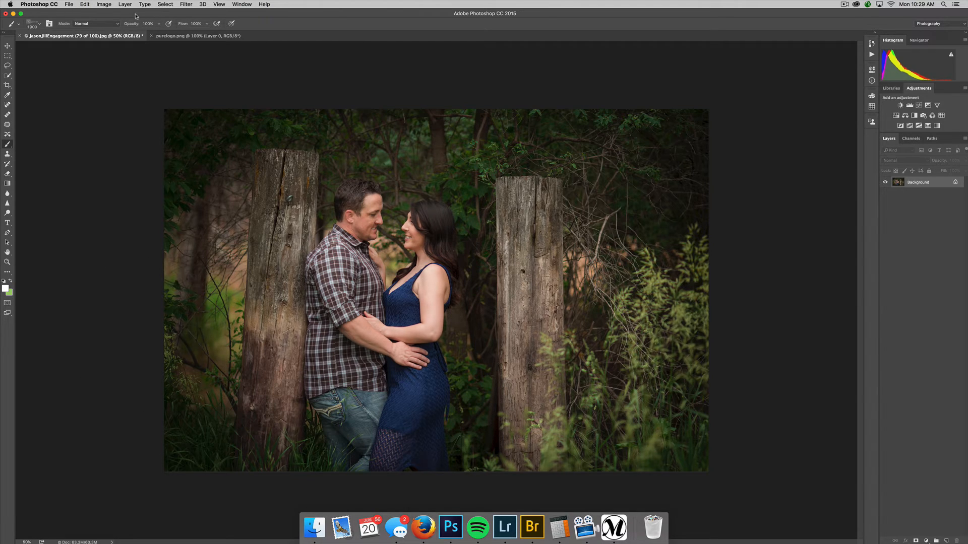
Step: Create a 1000 x 1000 px blank white document and pick the Horizontal Type tool
left_click(69, 5)
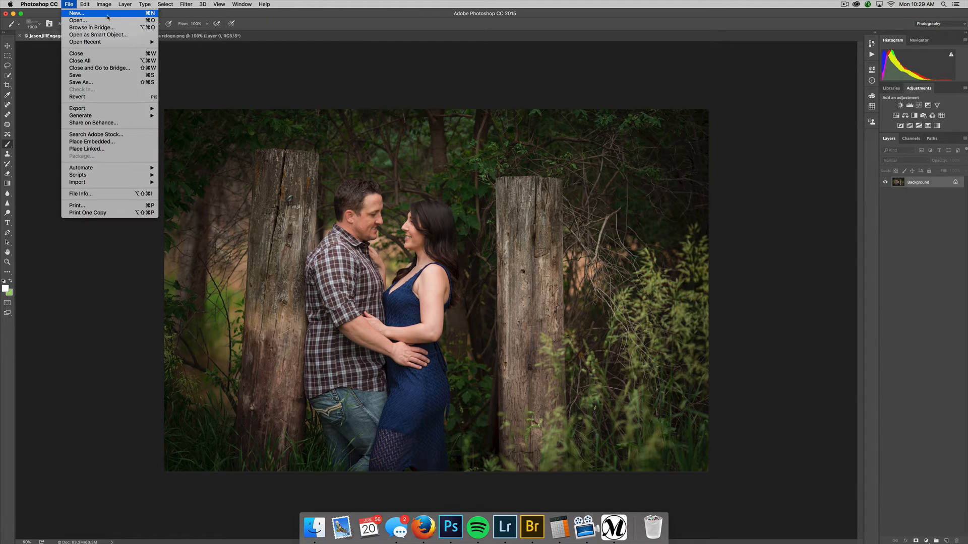
left_click(75, 13)
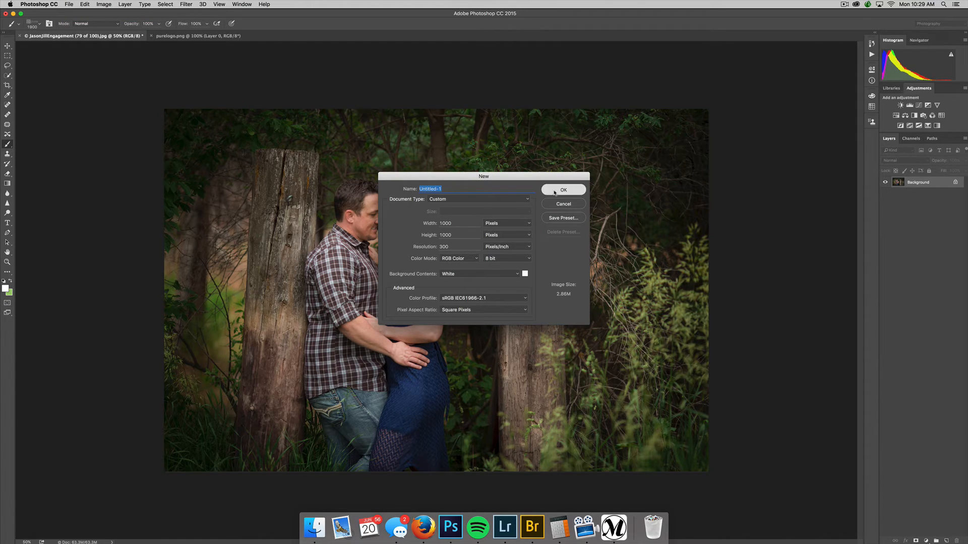
left_click(563, 189)
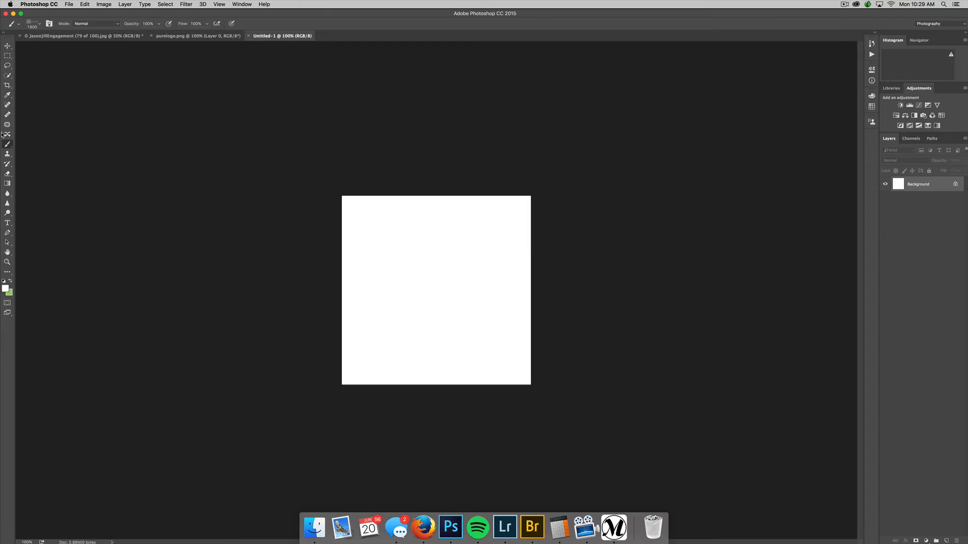
left_click(7, 222)
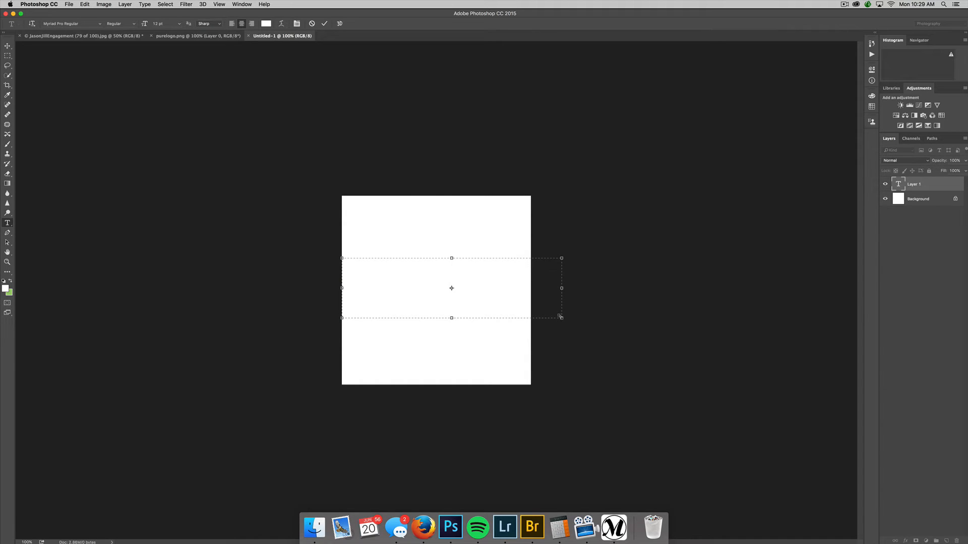
Step: Type 'Pure Photoshop Actions' in black at 36 pt
left_click(468, 263)
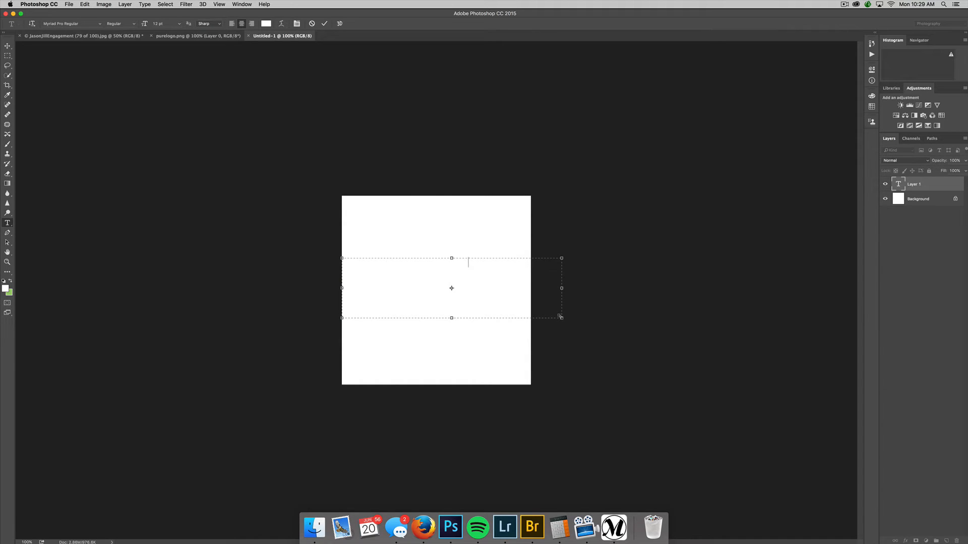
mouse_move(273, 234)
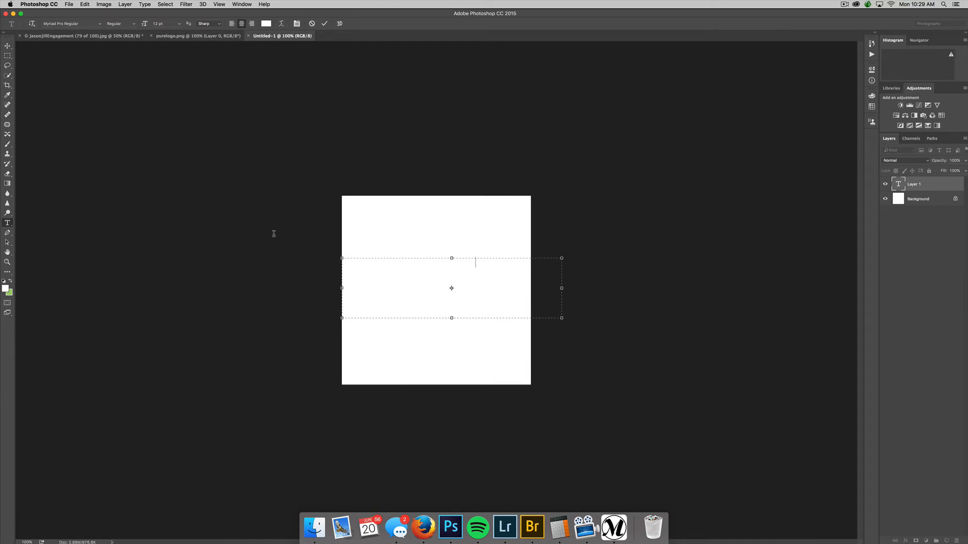
left_click(266, 24)
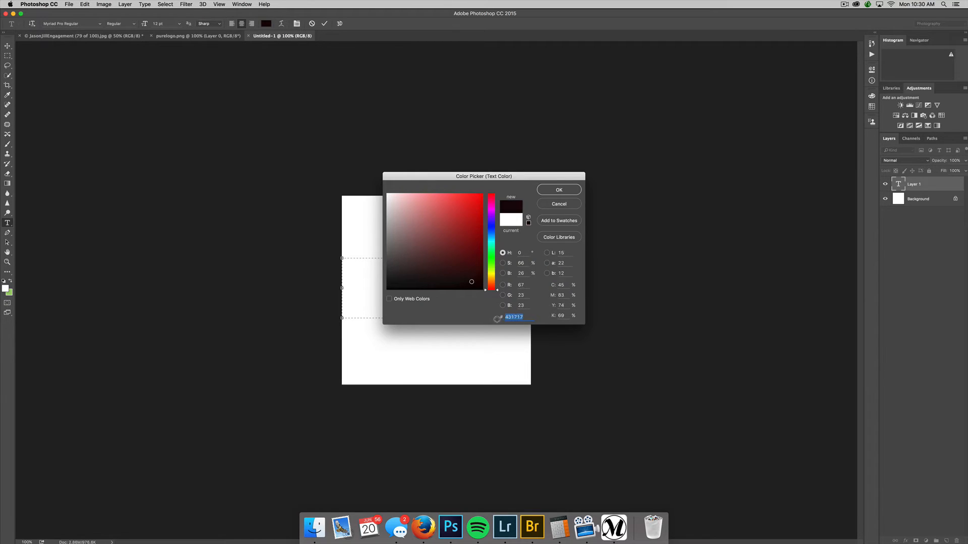
left_click(558, 189)
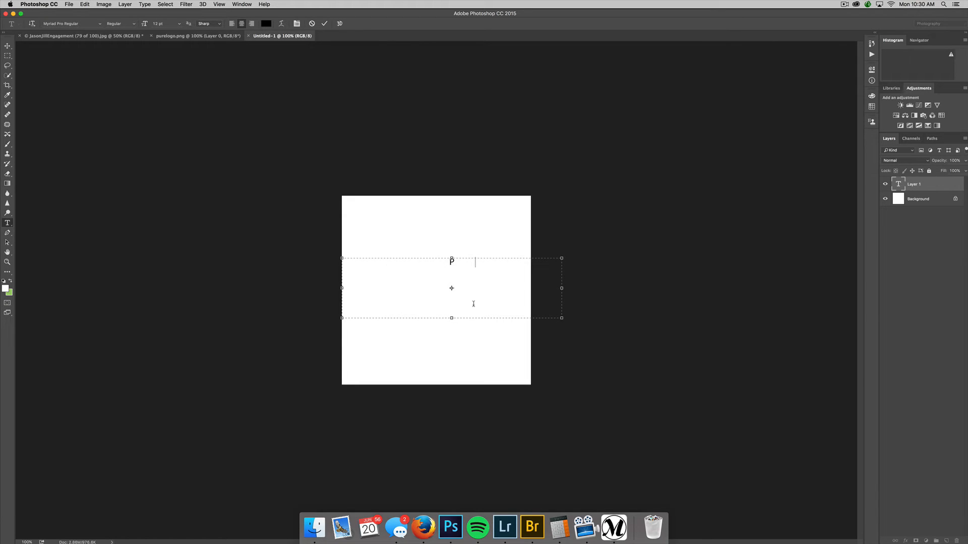
type("Pure Photoshop Actions")
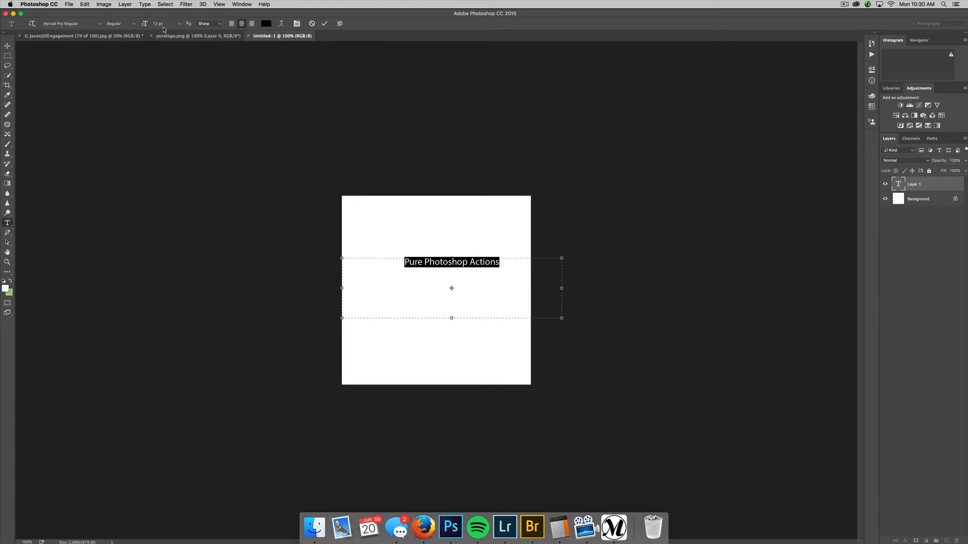
left_click(179, 23)
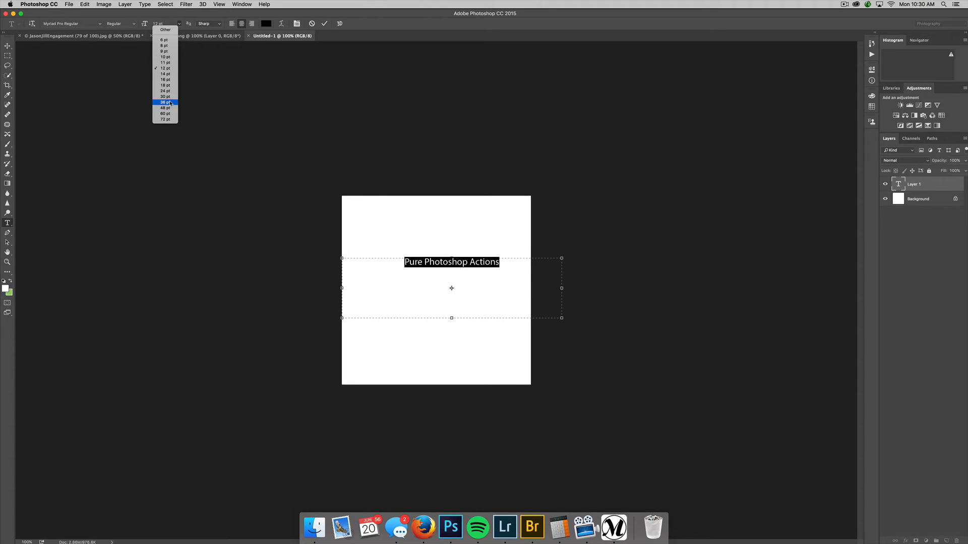
left_click(165, 101)
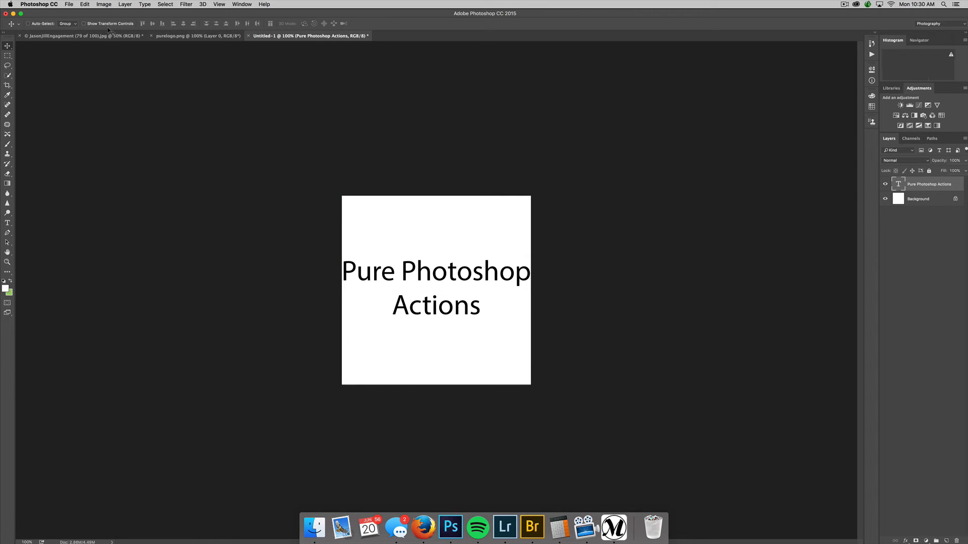
Step: Define the 'Pure Photoshop Actions' text as a brush preset named 'PUre Pht'
left_click(85, 5)
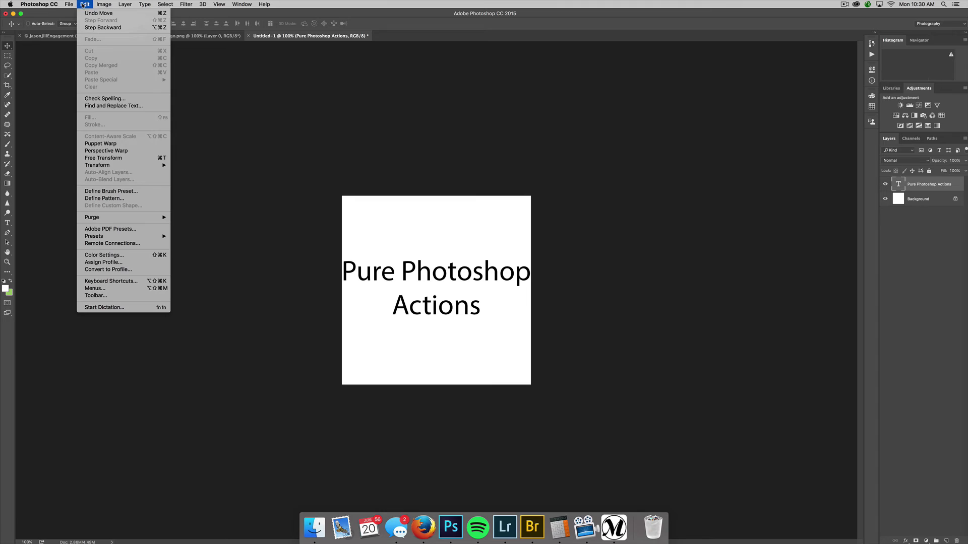
left_click(110, 190)
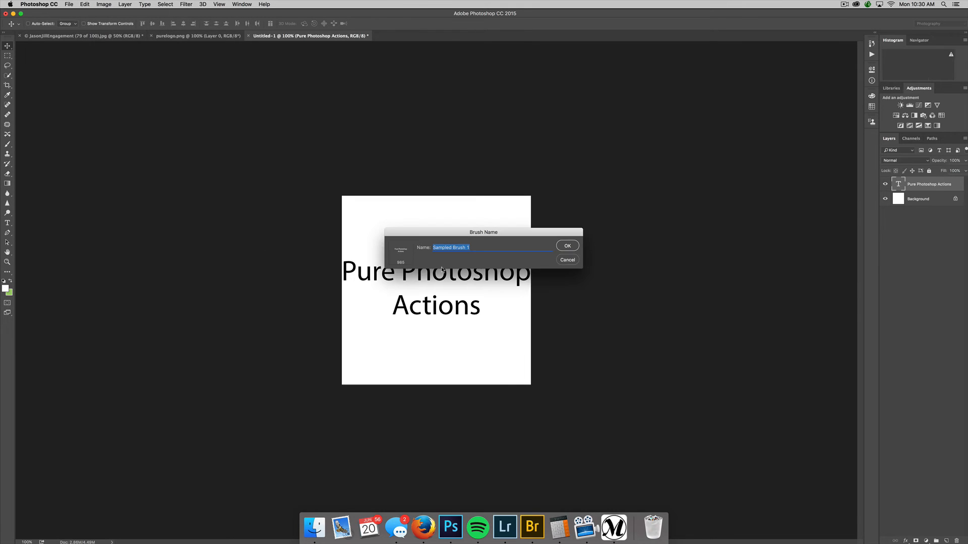
type("PUre Pht")
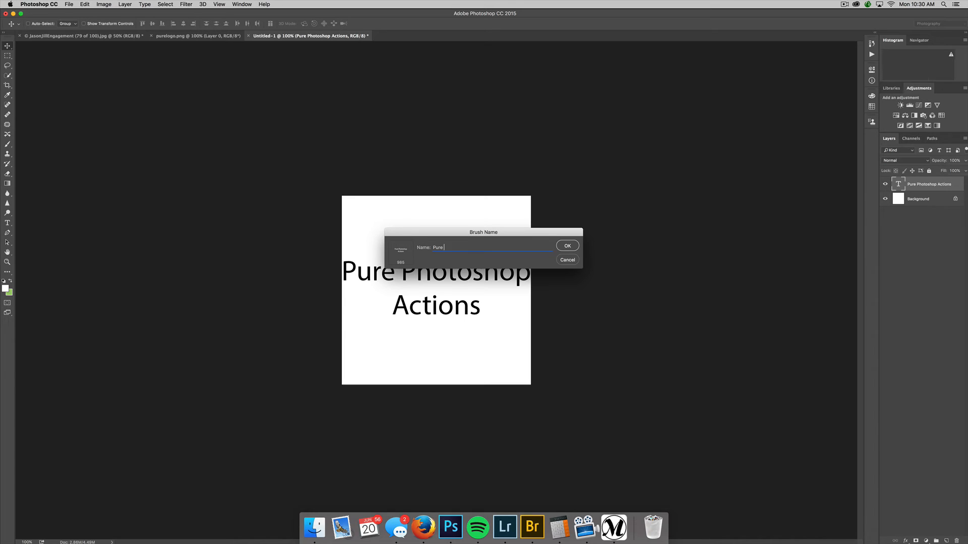
left_click(566, 245)
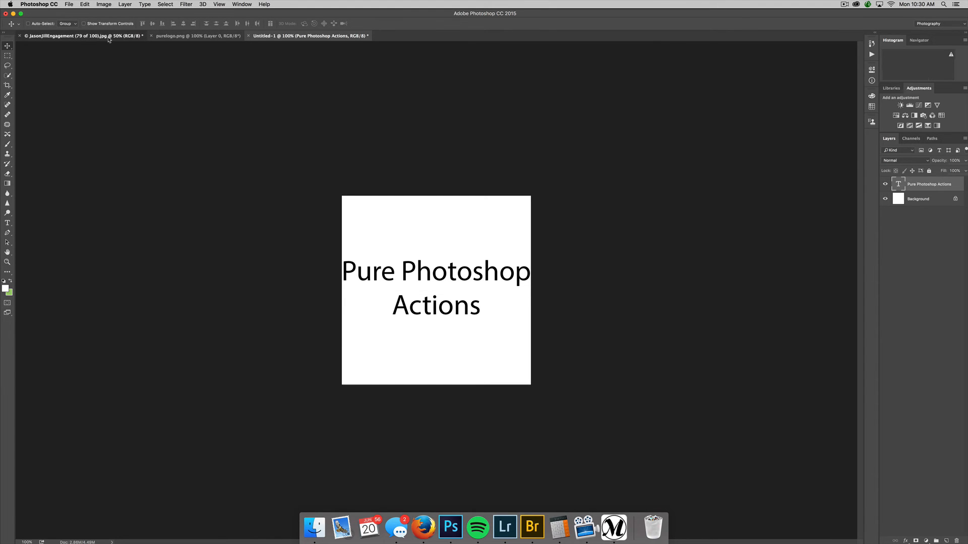
Step: Return to the engagement photo and select the new text brush from the picker
left_click(83, 35)
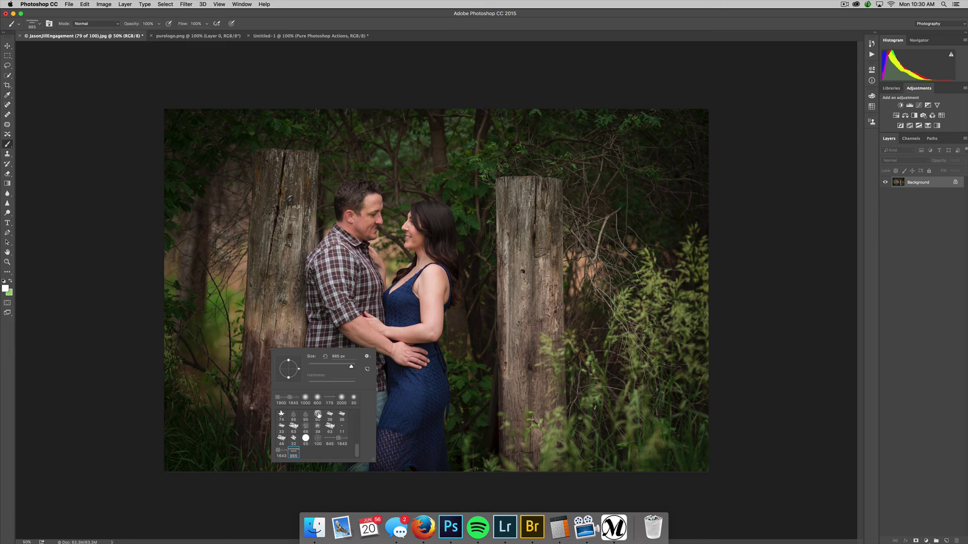
left_click(281, 400)
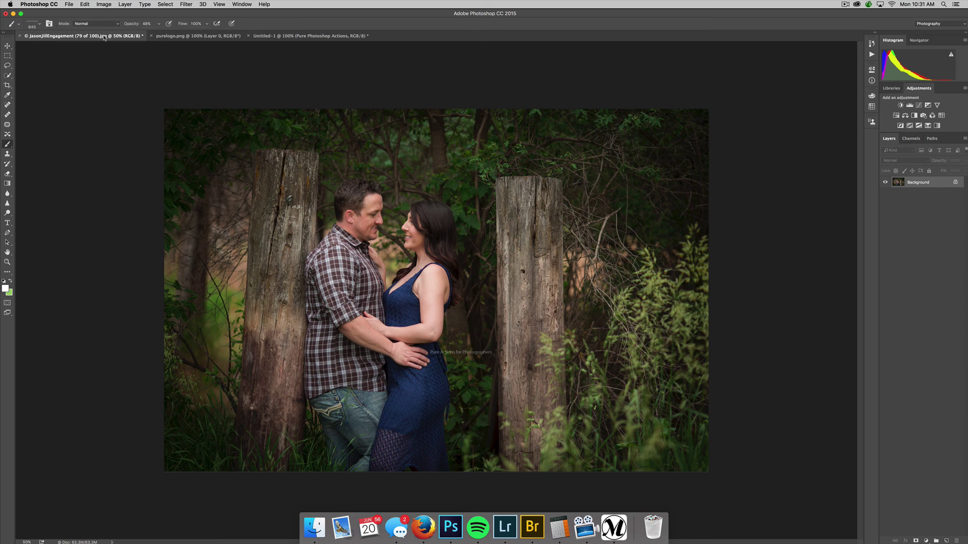
mouse_move(80, 36)
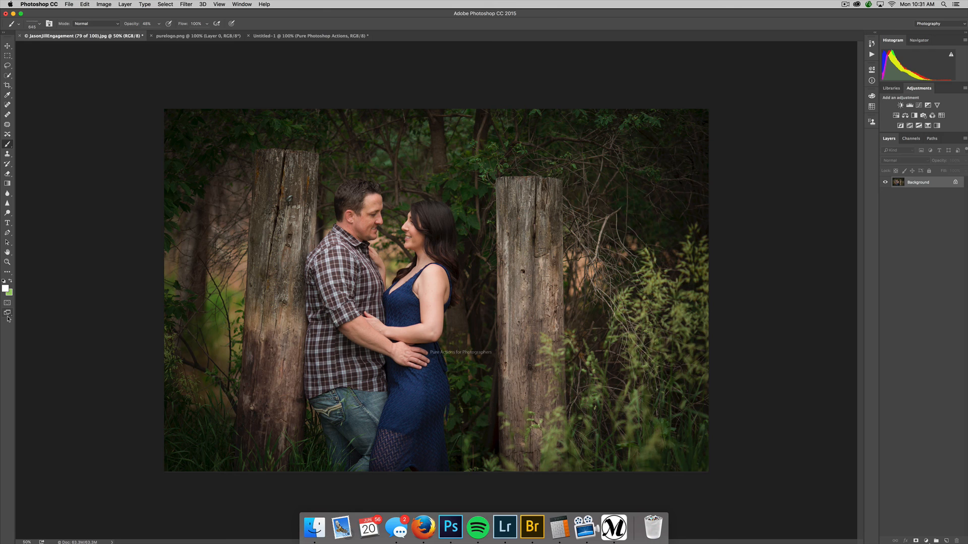
mouse_move(6, 317)
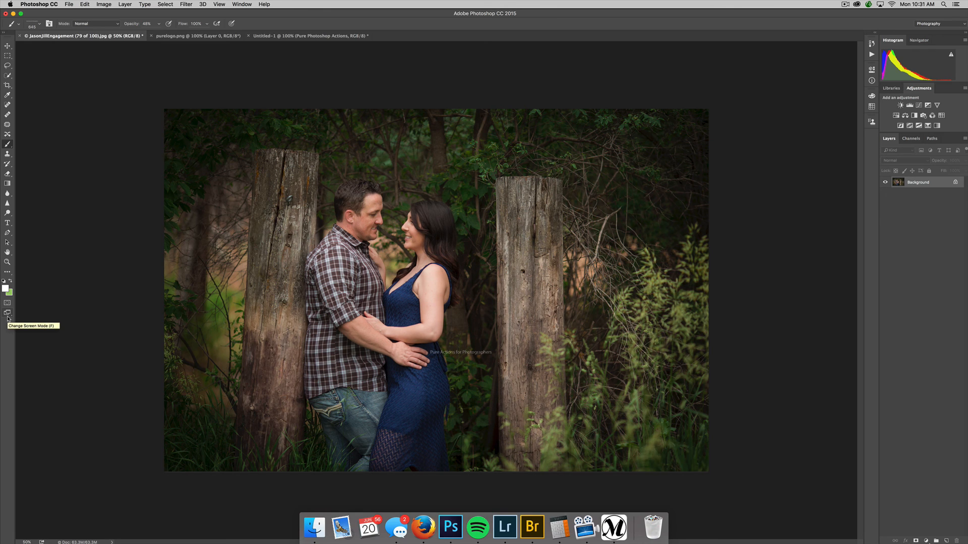